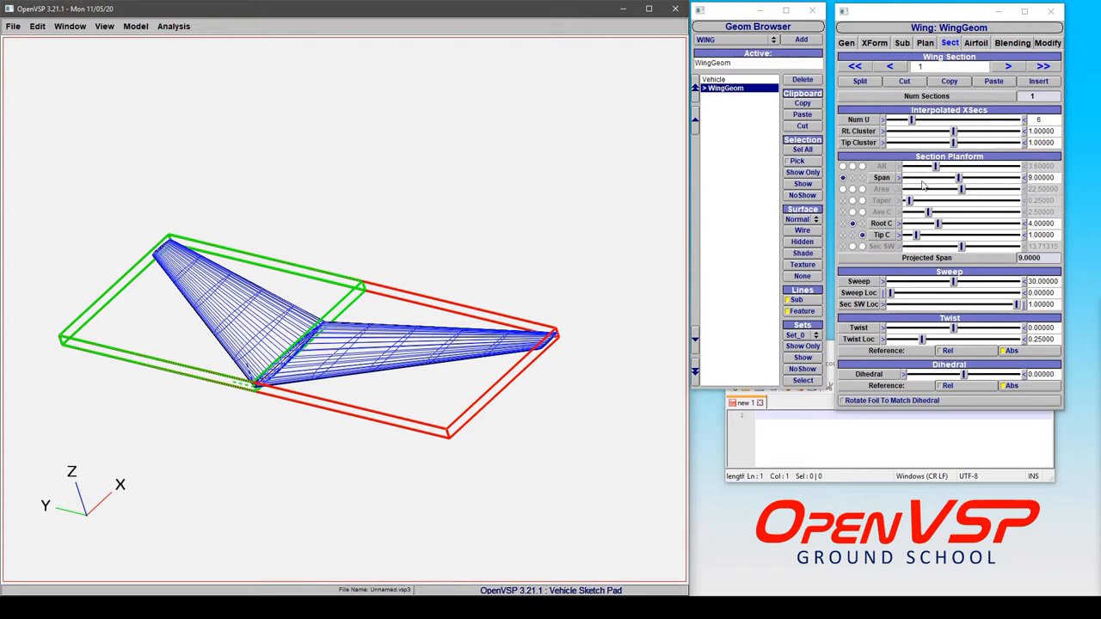
Step: Vary the wing section span longer and shorter, settling near 8.31
{"action": "left_click_drag", "start_coordinate": [936, 177], "coordinate": [967, 178]}
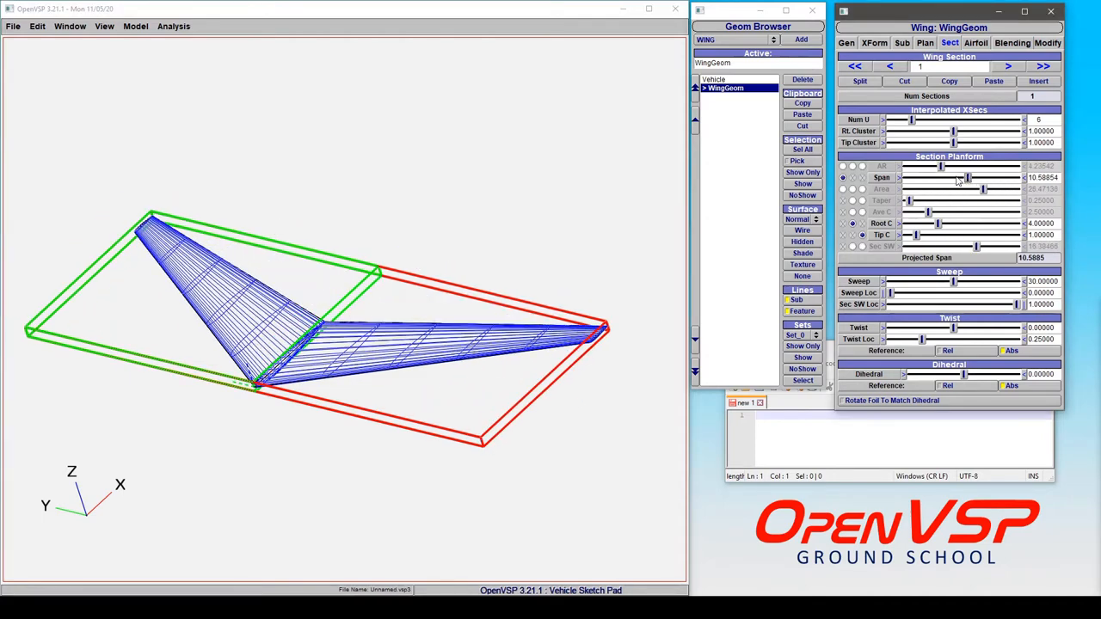
{"action": "left_click_drag", "start_coordinate": [967, 178], "coordinate": [947, 177]}
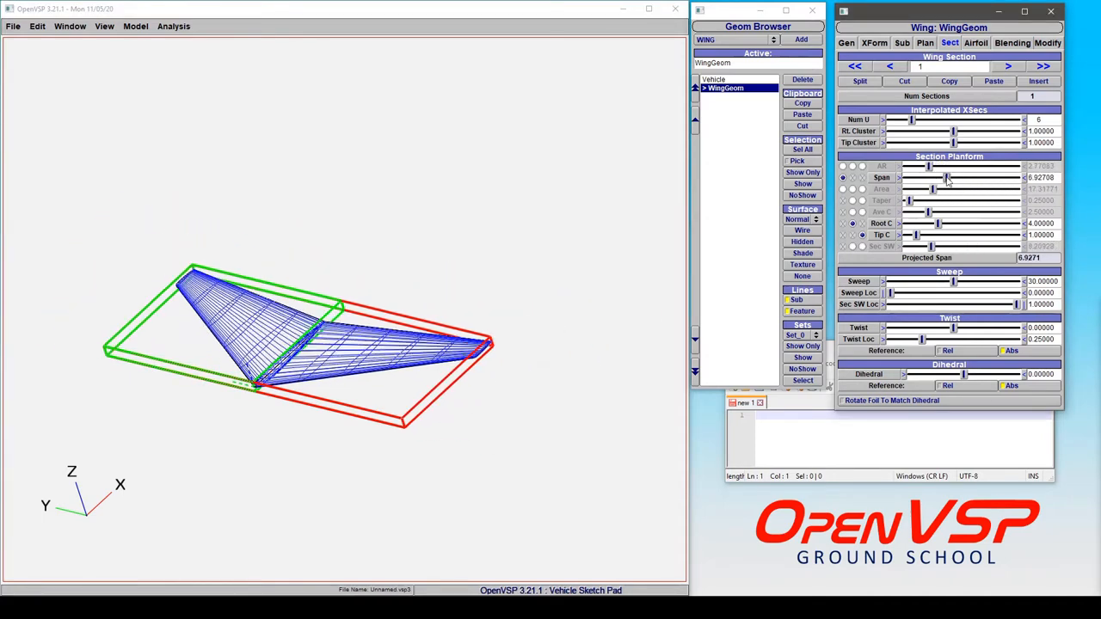
{"action": "left_click_drag", "start_coordinate": [947, 177], "coordinate": [955, 177]}
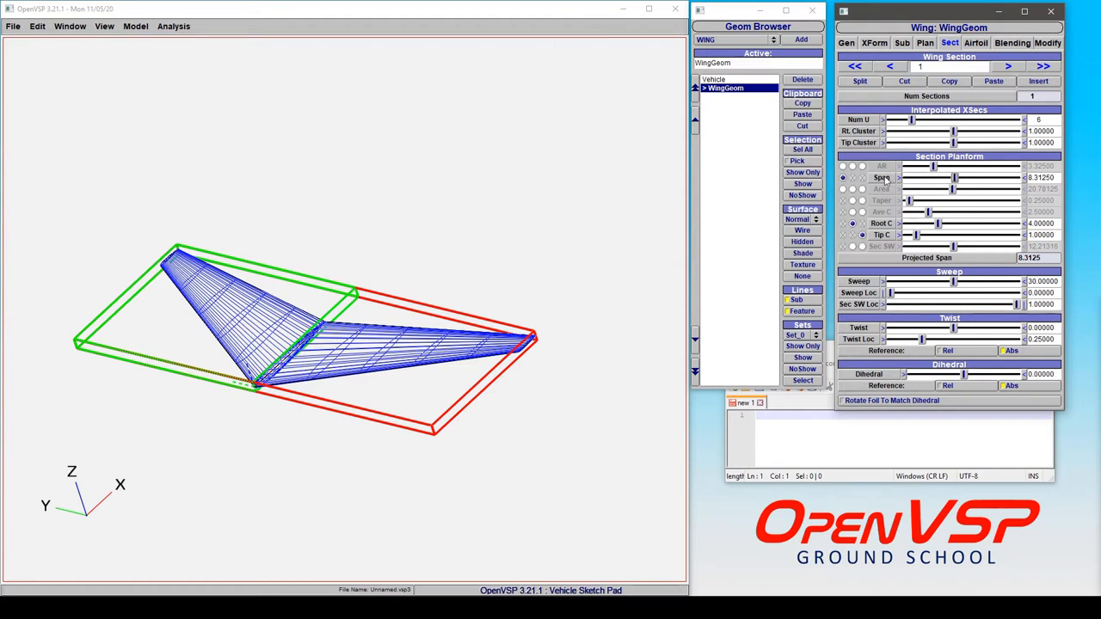
Step: Inspect the Span parameter's info, links and advanced links, returning to Info
{"action": "right_click", "coordinate": [881, 178]}
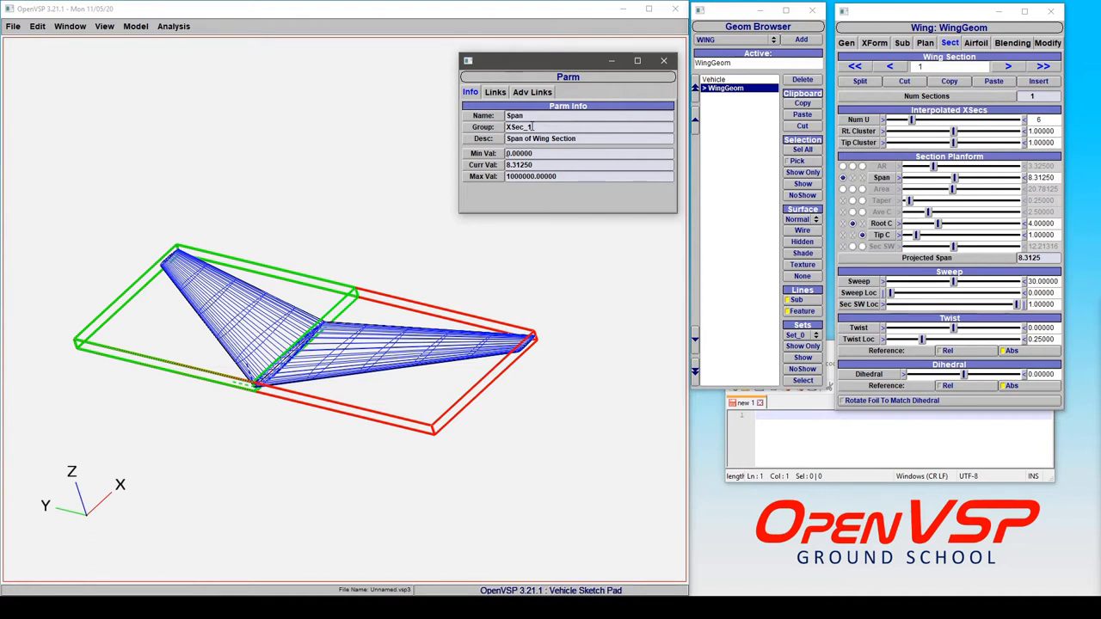
{"action": "mouse_move", "coordinate": [490, 155]}
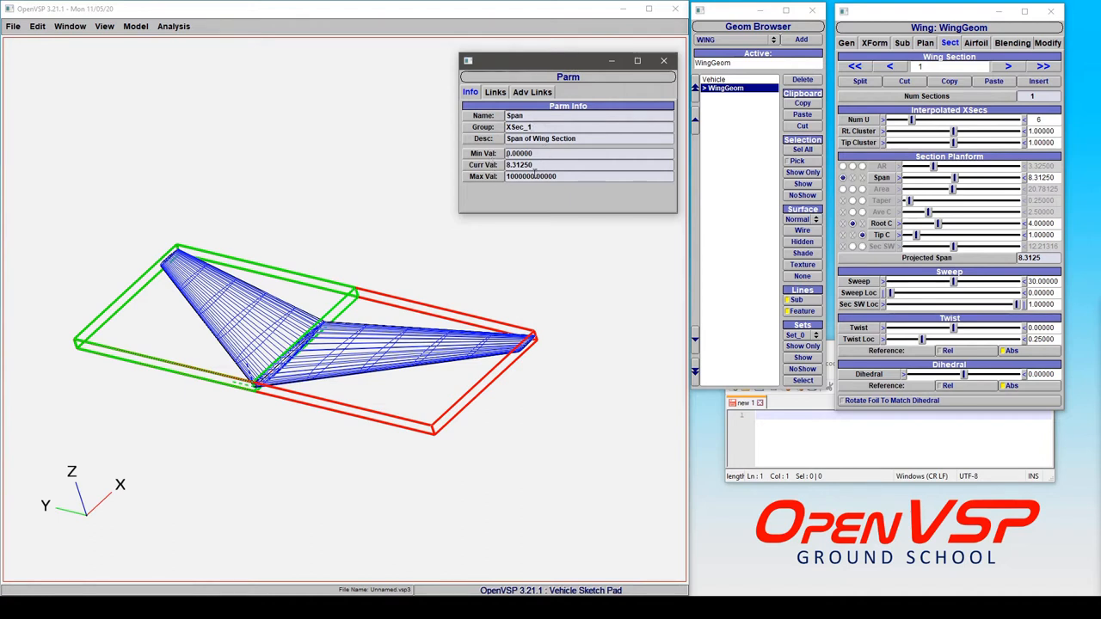
{"action": "left_click", "coordinate": [495, 92]}
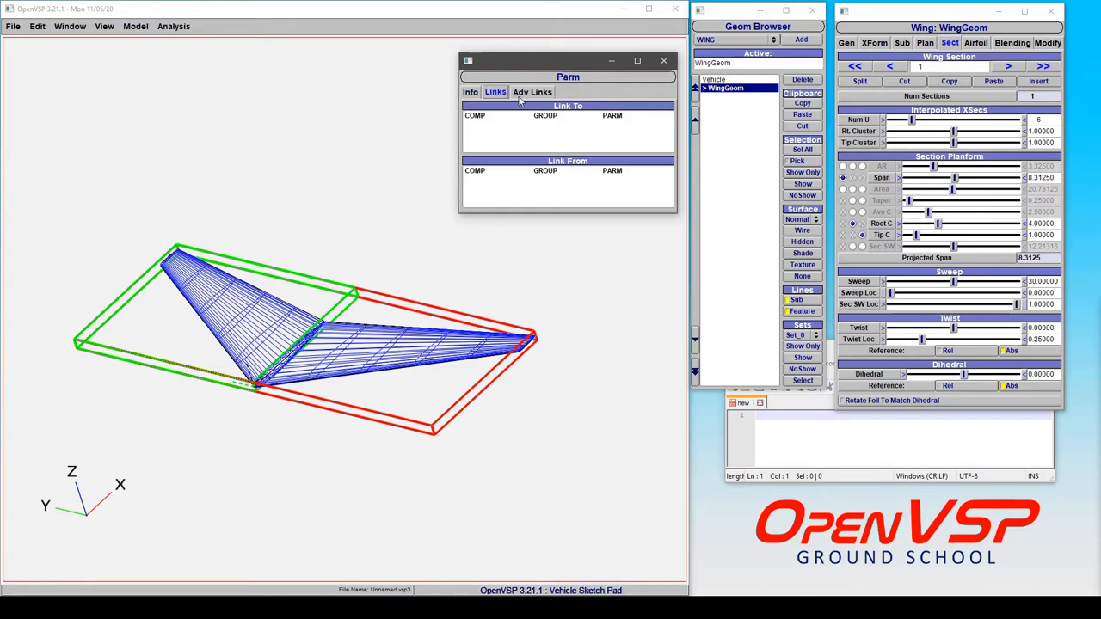
{"action": "left_click", "coordinate": [533, 93]}
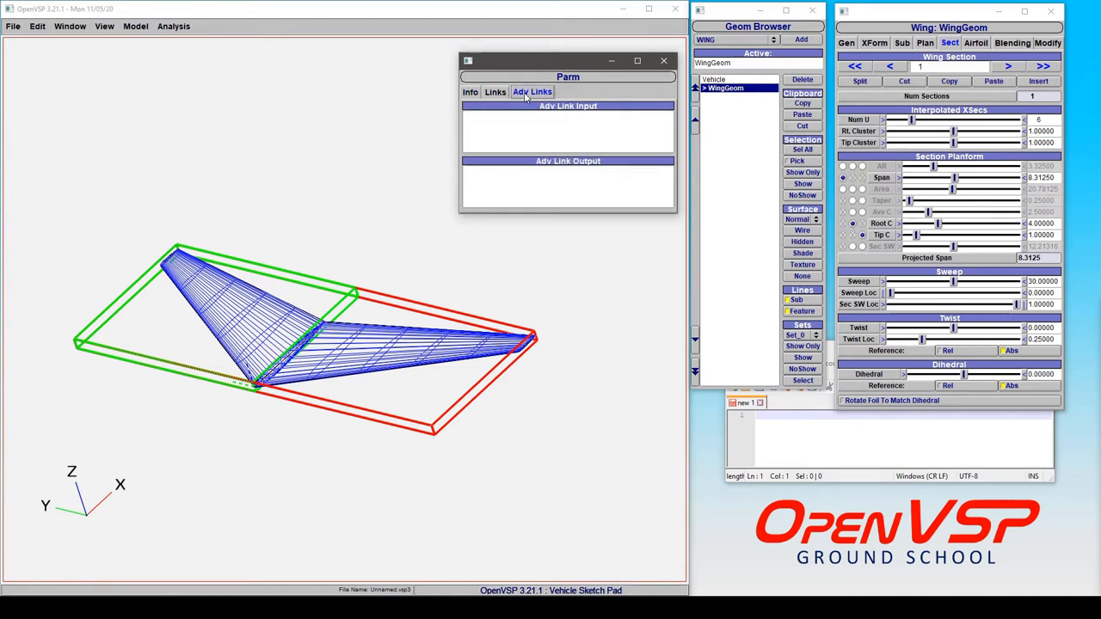
{"action": "left_click", "coordinate": [471, 93]}
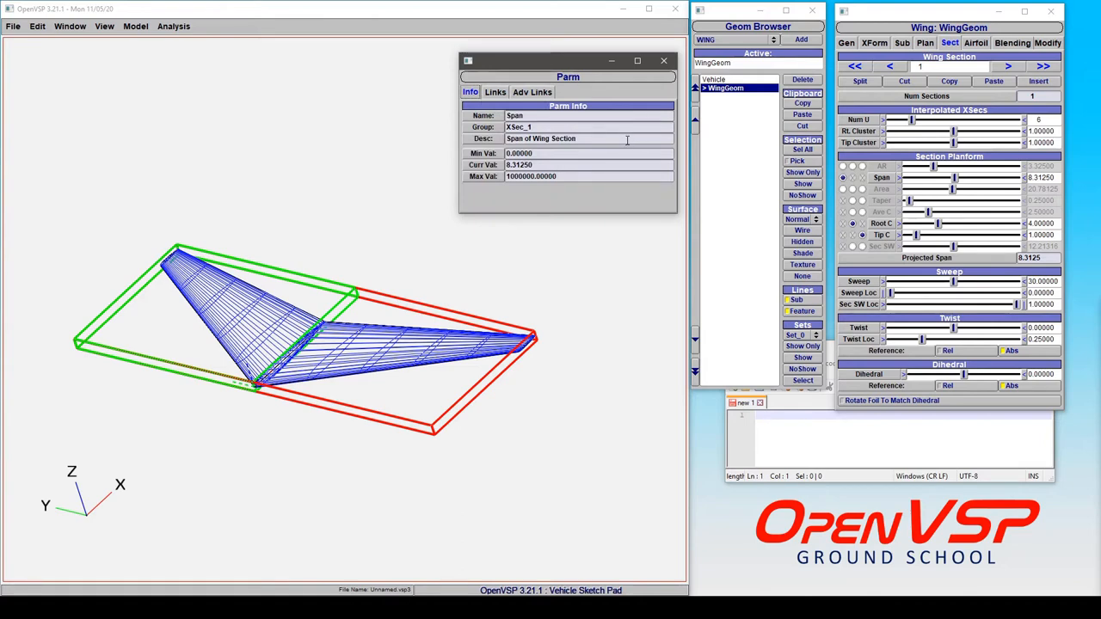
{"action": "mouse_move", "coordinate": [206, 55]}
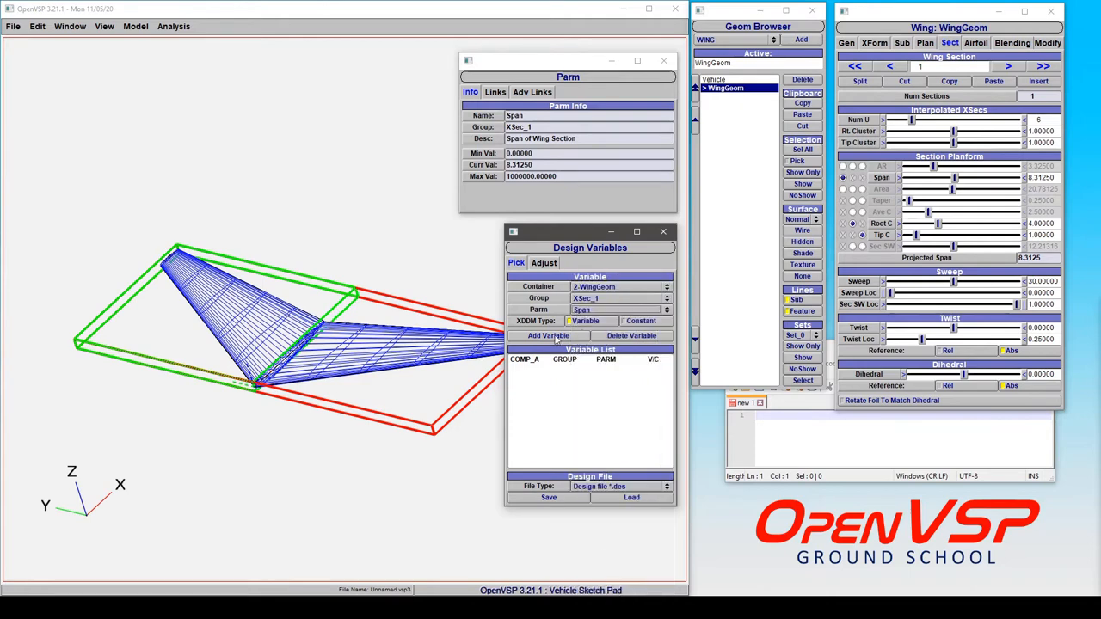
Step: Add Span as a design variable and adjust it, ending near 7.85
{"action": "left_click", "coordinate": [548, 336]}
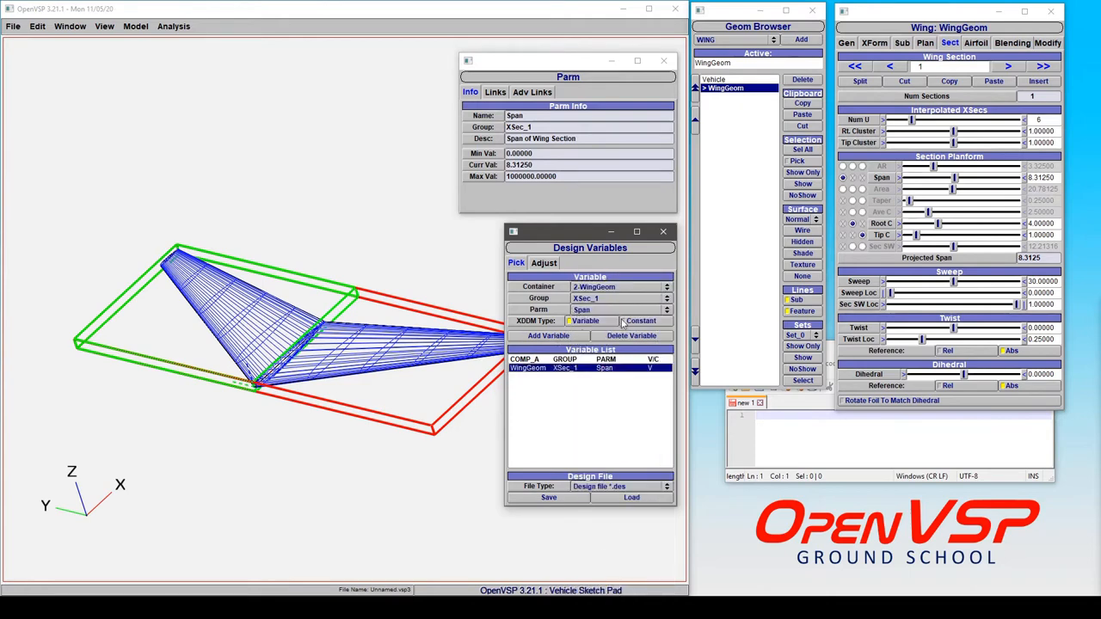
{"action": "left_click", "coordinate": [544, 261]}
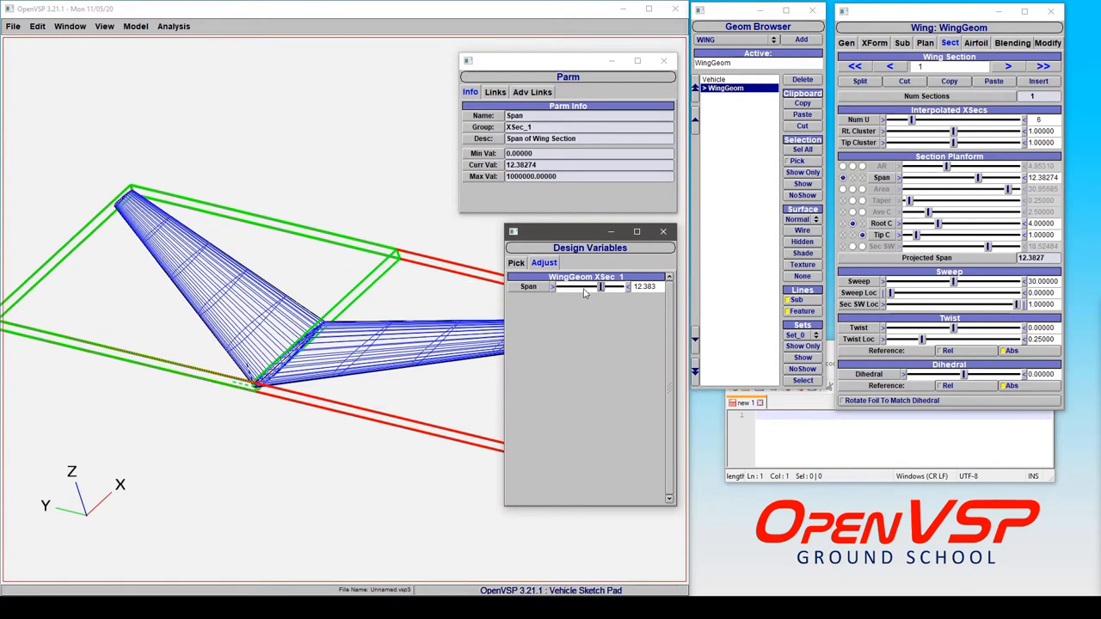
{"action": "left_click_drag", "start_coordinate": [603, 286], "coordinate": [578, 286]}
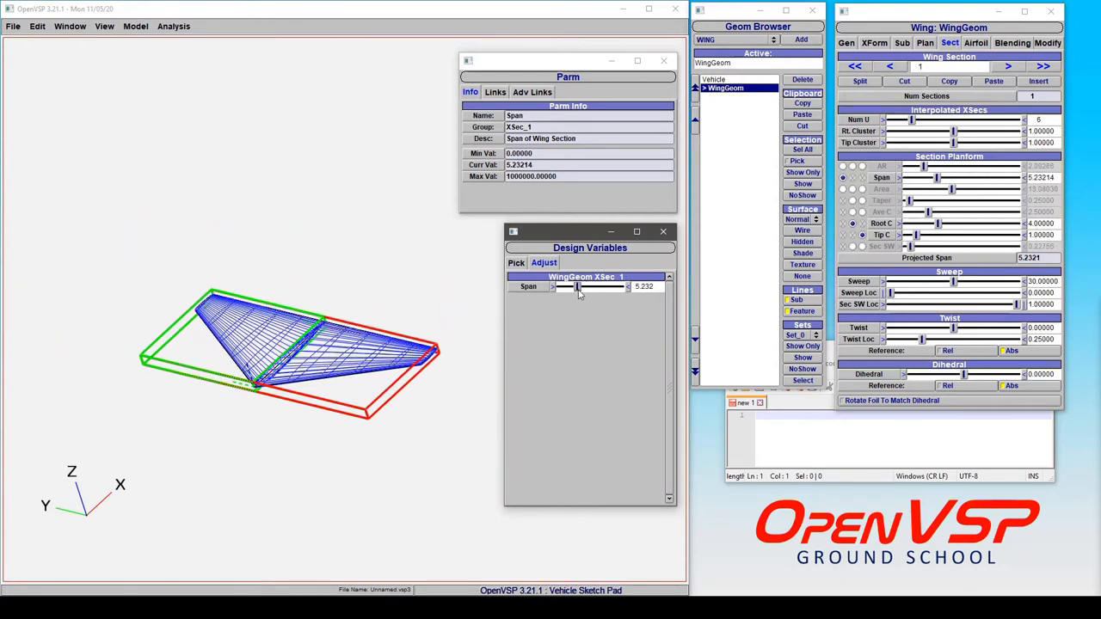
{"action": "left_click_drag", "start_coordinate": [578, 286], "coordinate": [588, 286]}
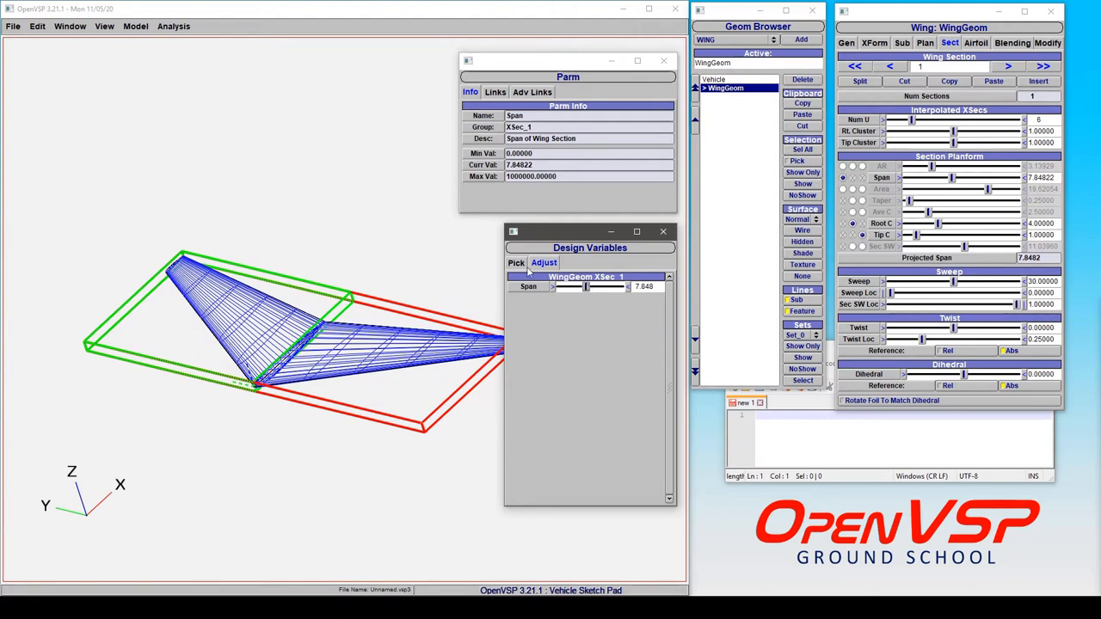
Step: Add Root_Chord as a second design variable and try root chord values around 4.0
{"action": "left_click", "coordinate": [516, 262]}
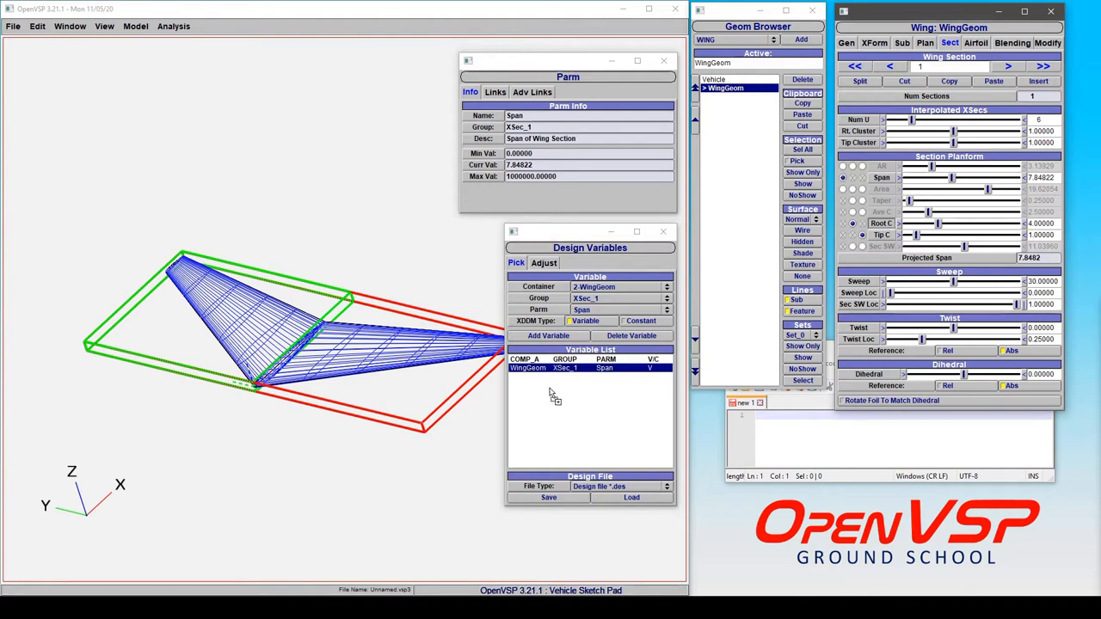
{"action": "left_click", "coordinate": [549, 335]}
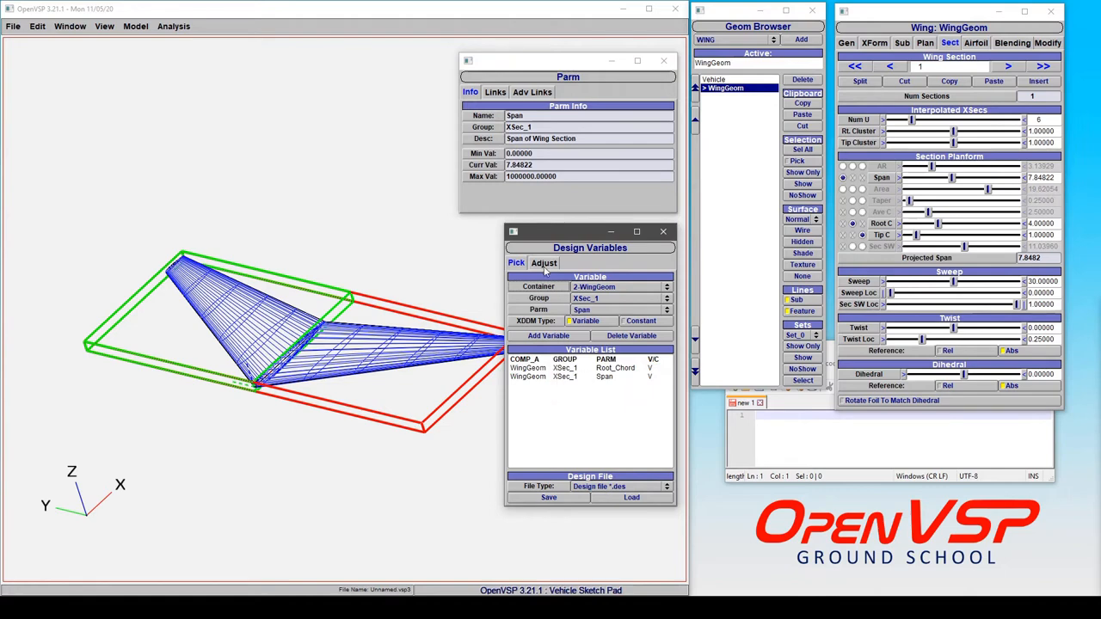
{"action": "left_click", "coordinate": [544, 262]}
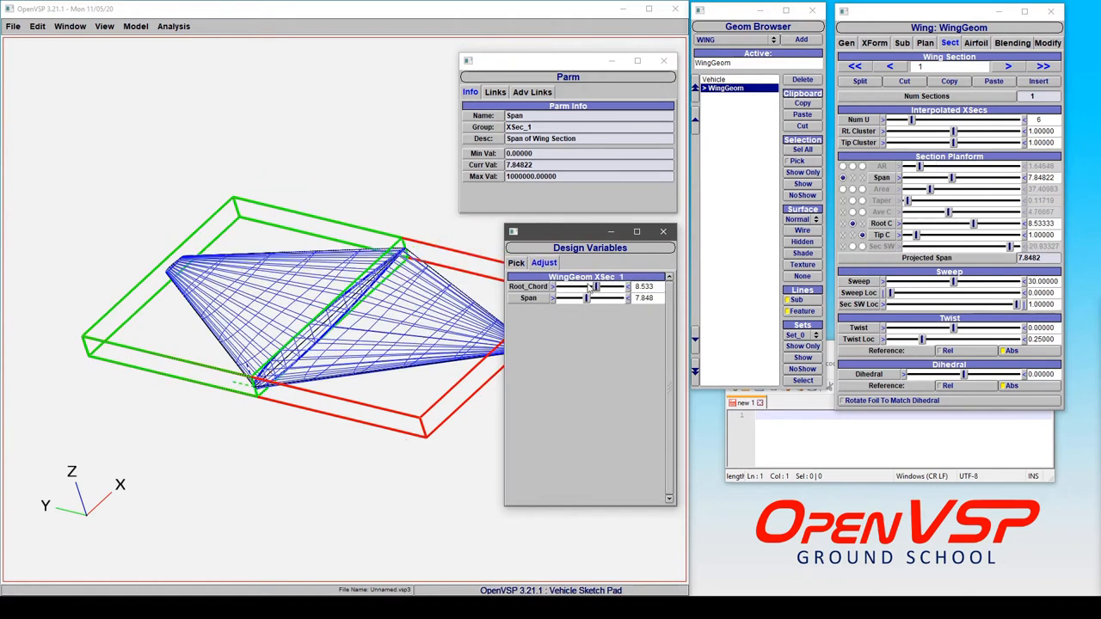
{"action": "left_click_drag", "start_coordinate": [594, 285], "coordinate": [577, 286]}
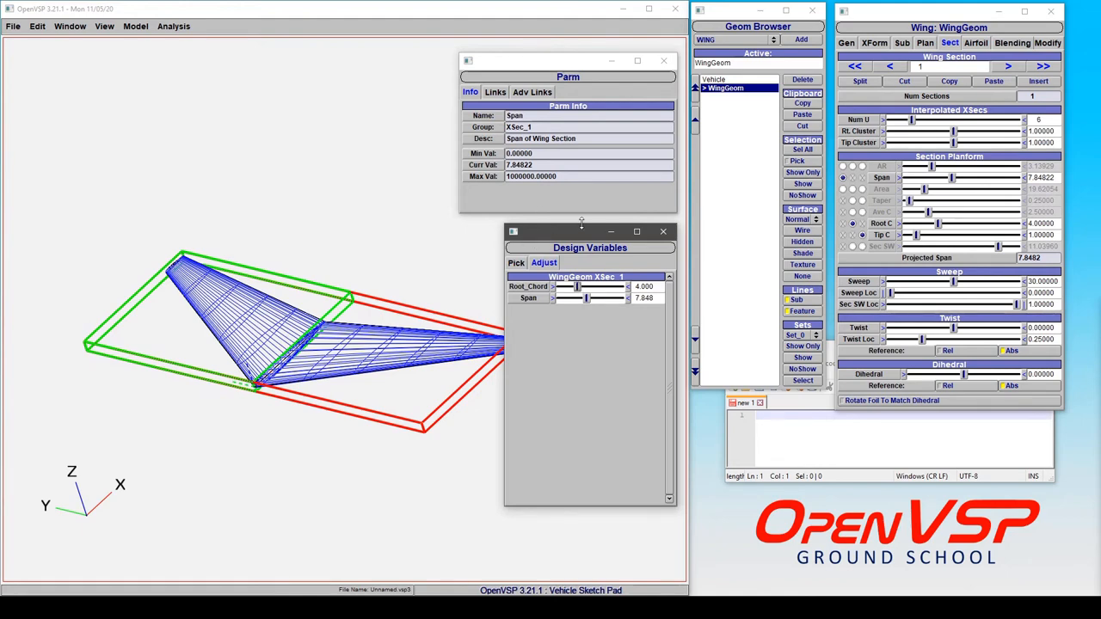
Step: Create a parameter link from Root_Chord to Tip_Chord via Model > Link
{"action": "left_click", "coordinate": [134, 26]}
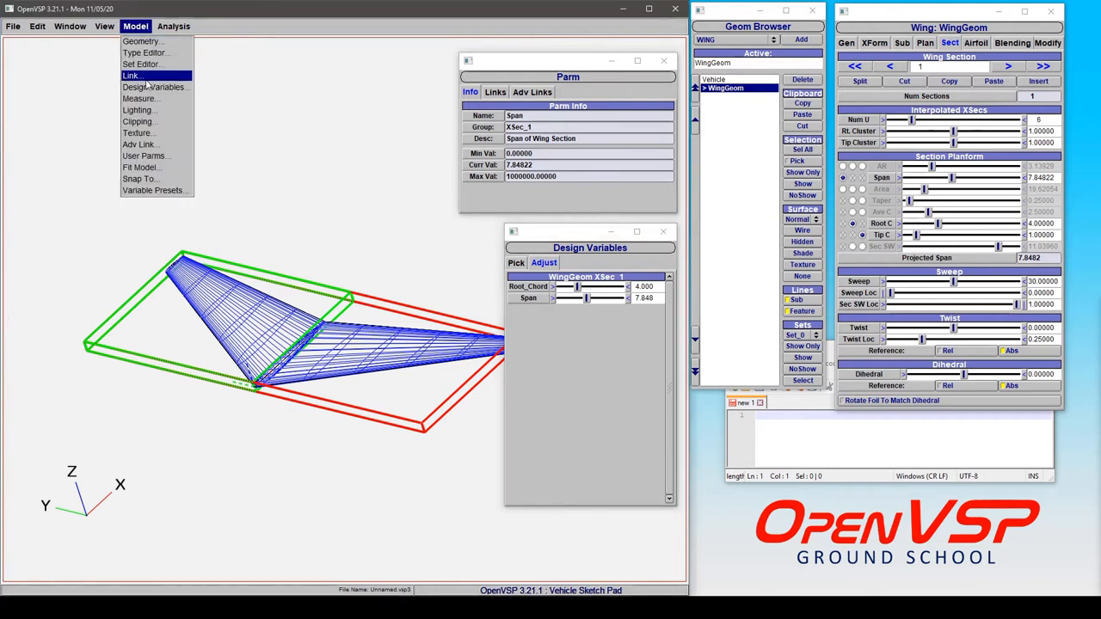
{"action": "left_click", "coordinate": [130, 75]}
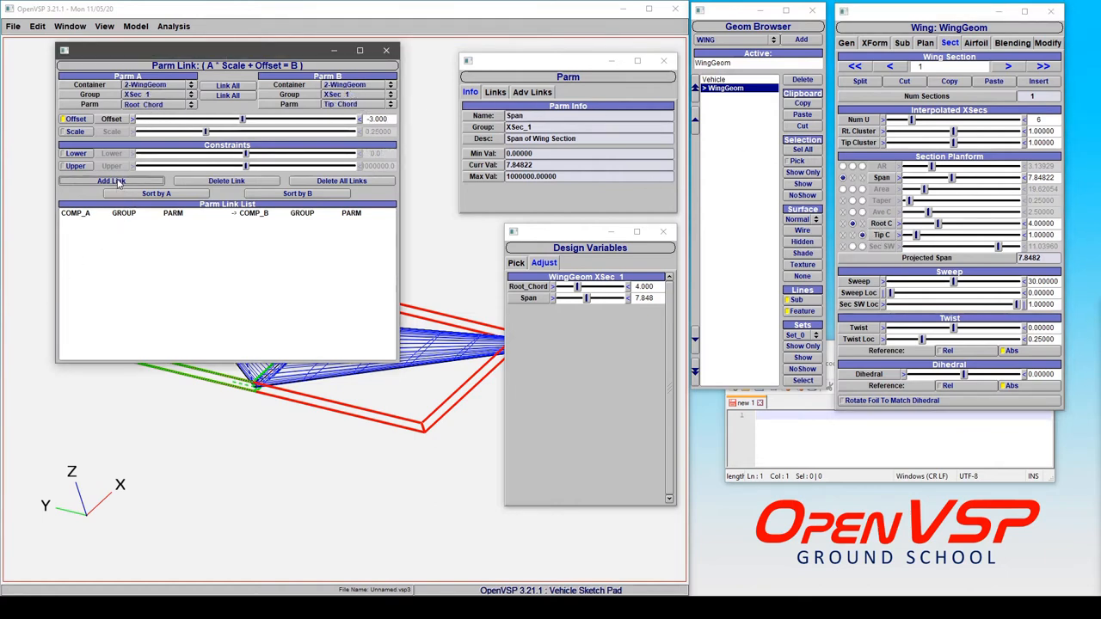
{"action": "left_click", "coordinate": [110, 180]}
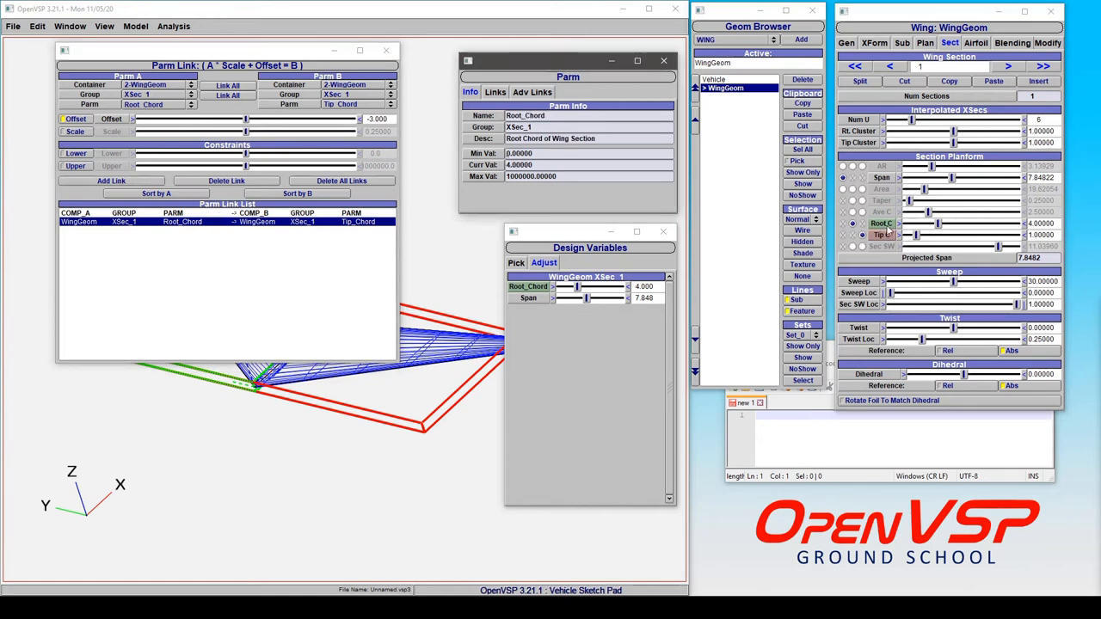
Step: Confirm Tip_Chord appears as Root_Chord's link target under Links
{"action": "left_click", "coordinate": [495, 93]}
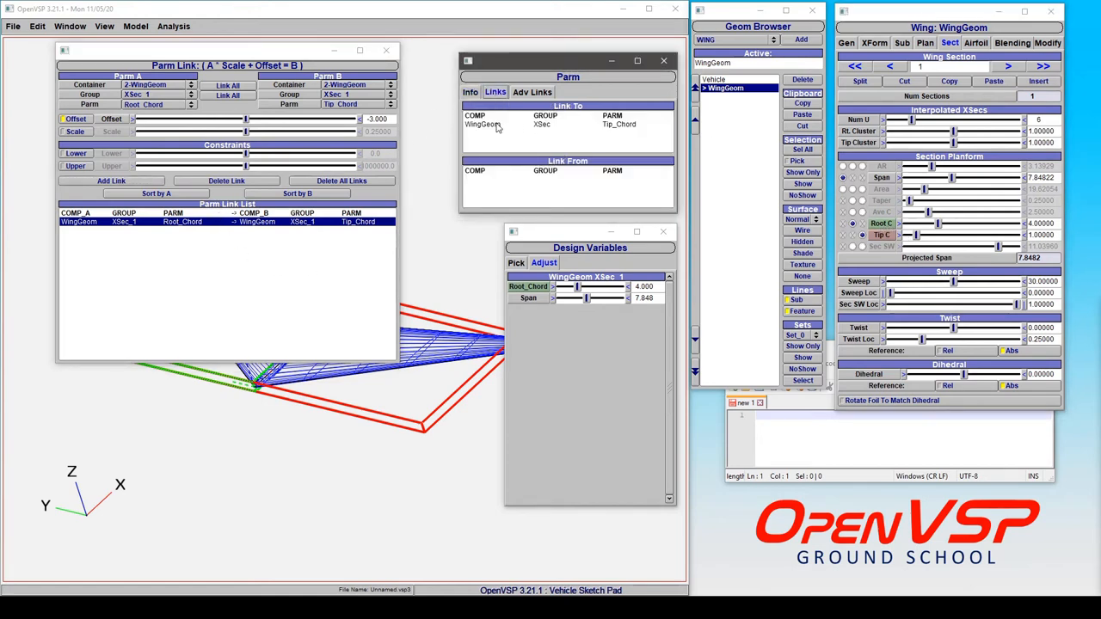
{"action": "left_click", "coordinate": [568, 124]}
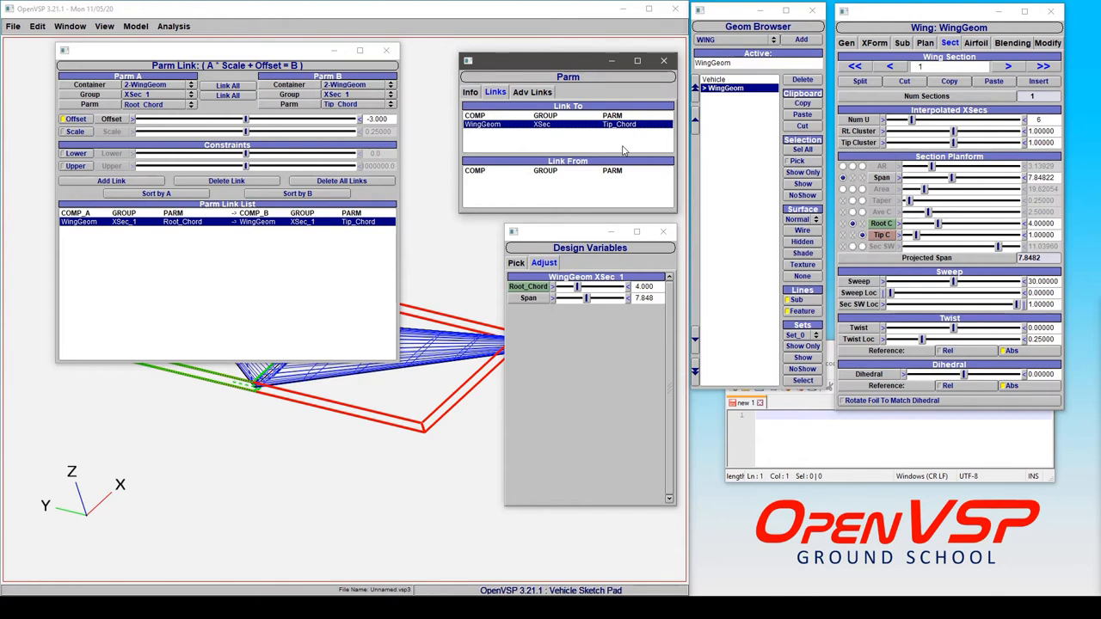
{"action": "mouse_move", "coordinate": [442, 104]}
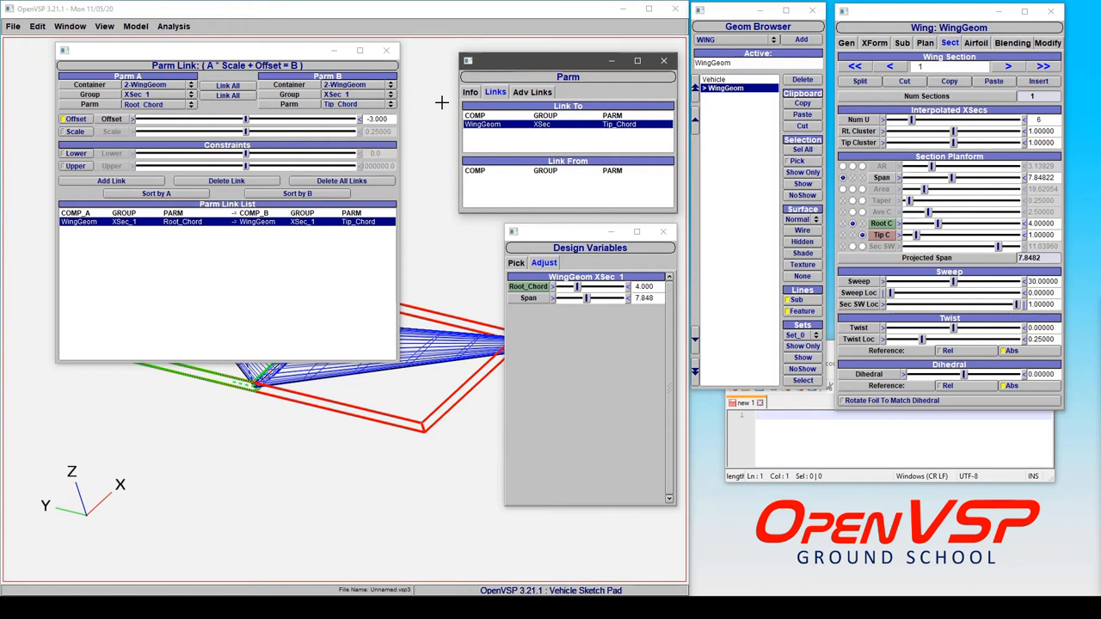
{"action": "mouse_move", "coordinate": [778, 151]}
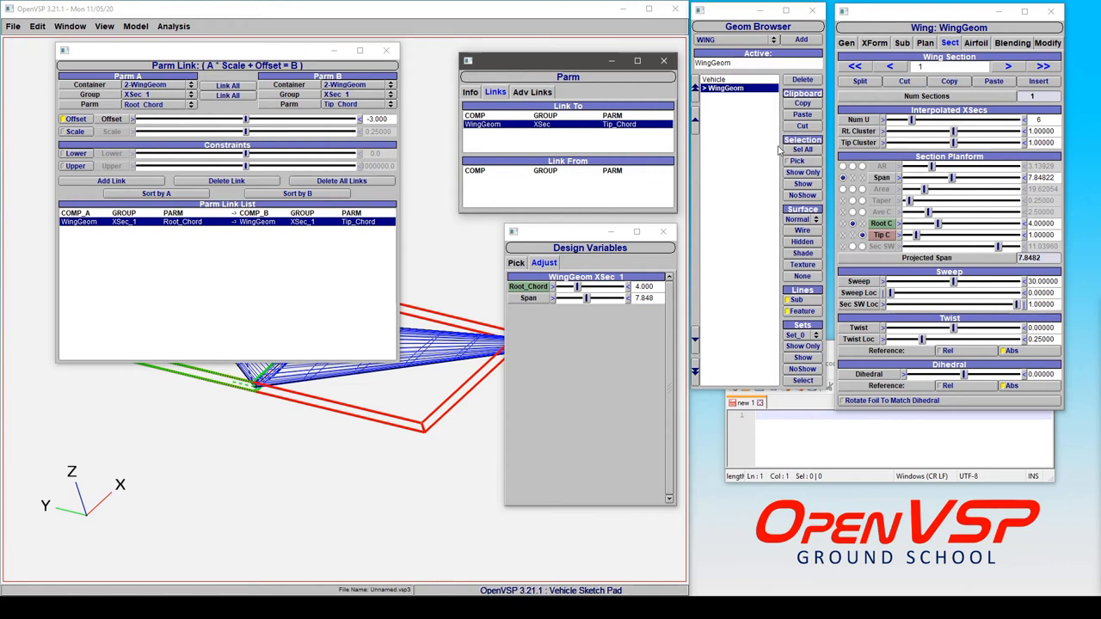